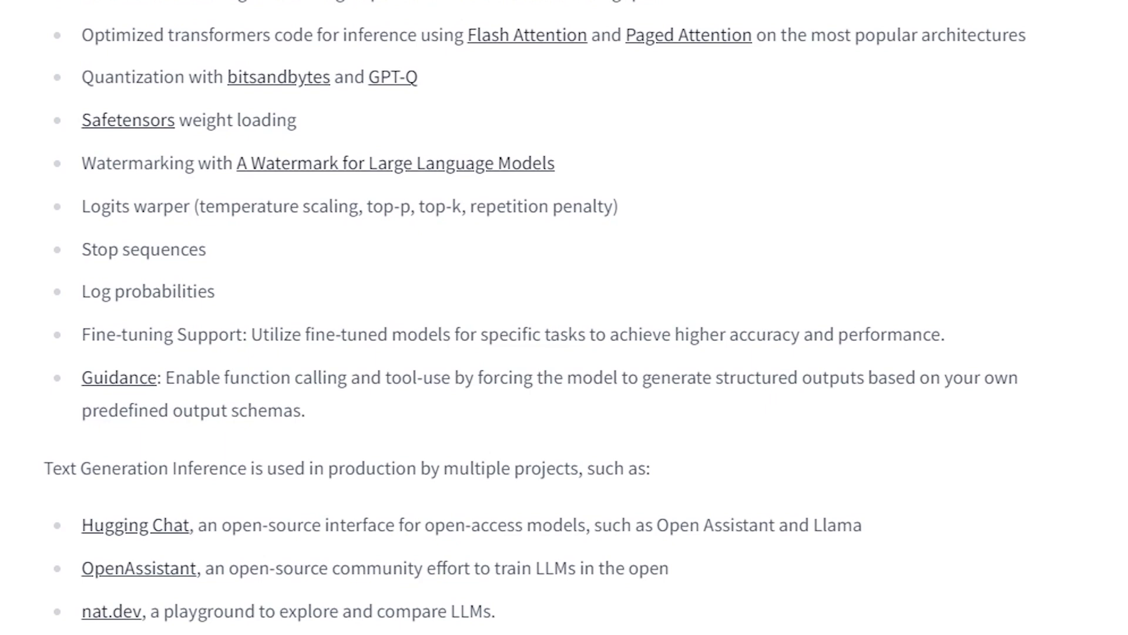
scroll(down, 3)
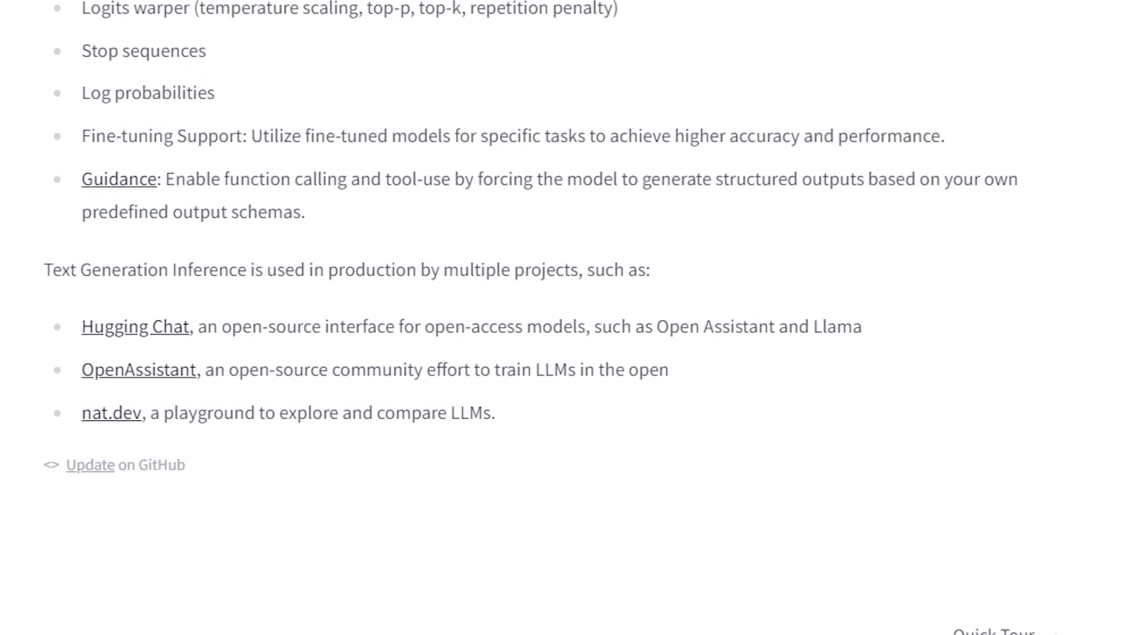